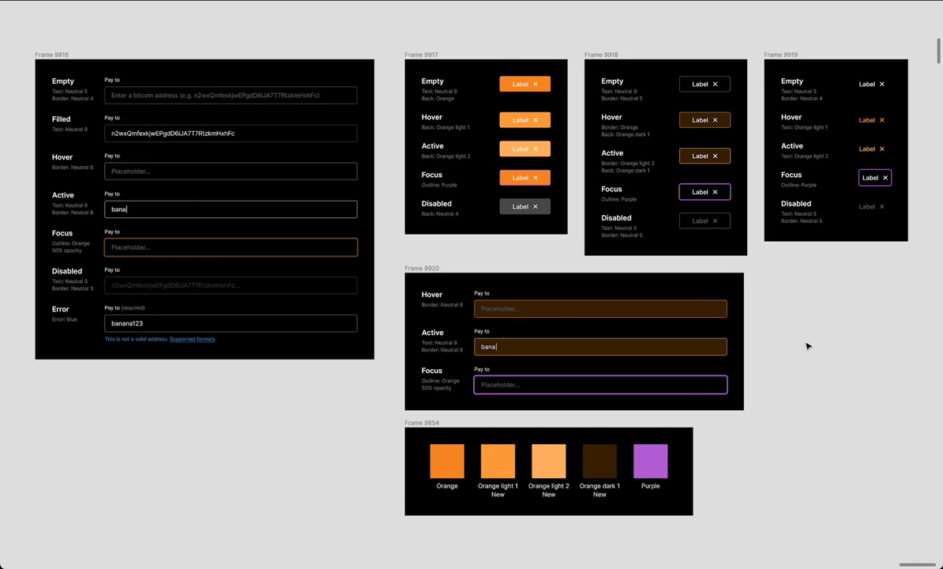
mouse_move(806, 348)
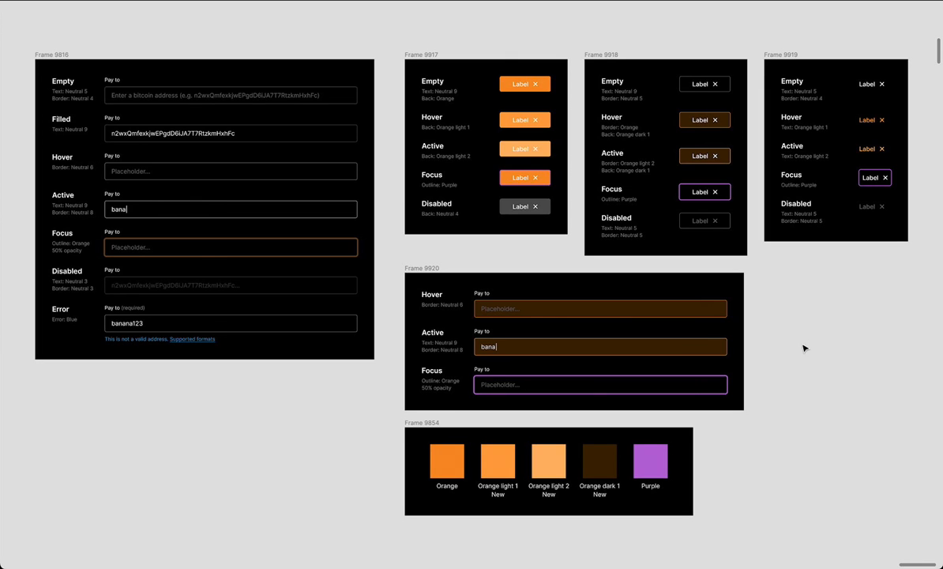
mouse_move(815, 332)
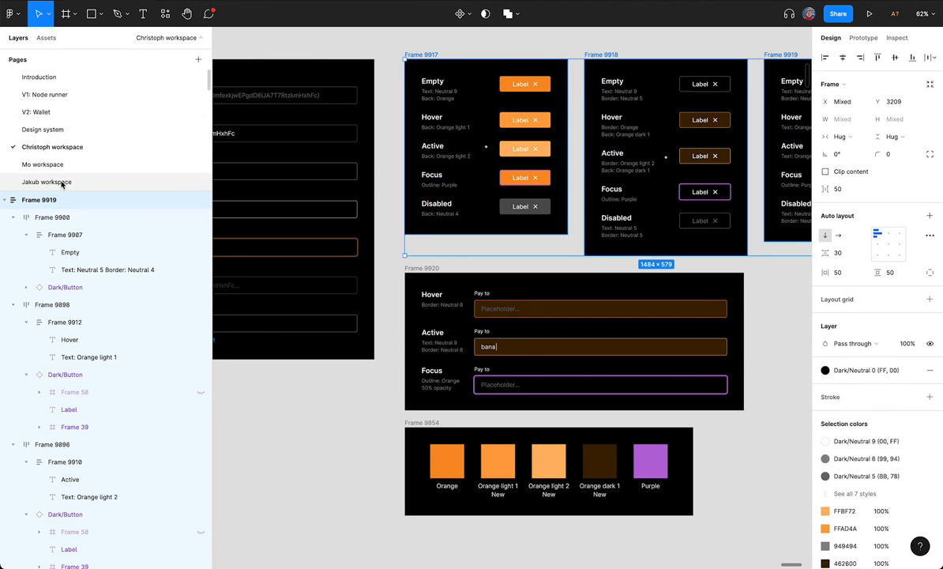
click(46, 182)
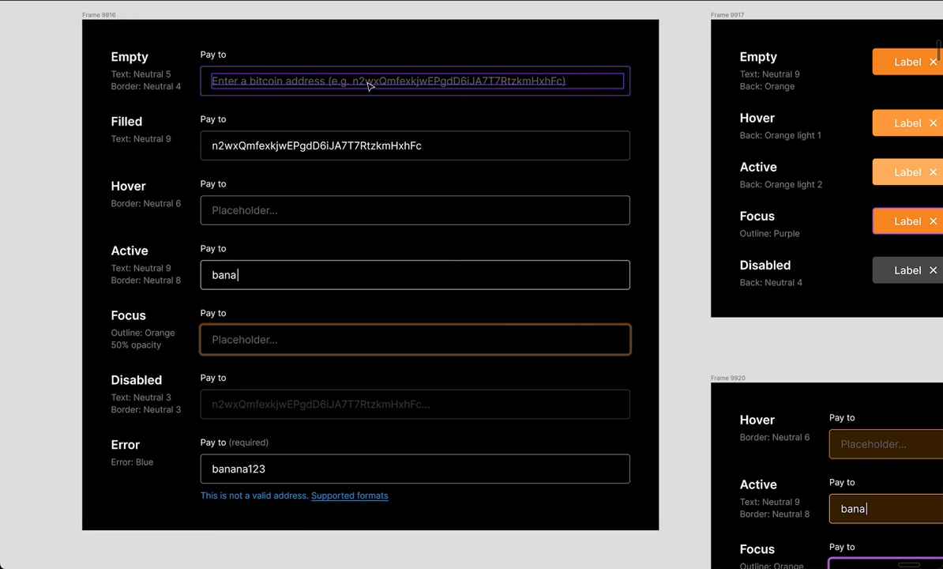
mouse_move(594, 98)
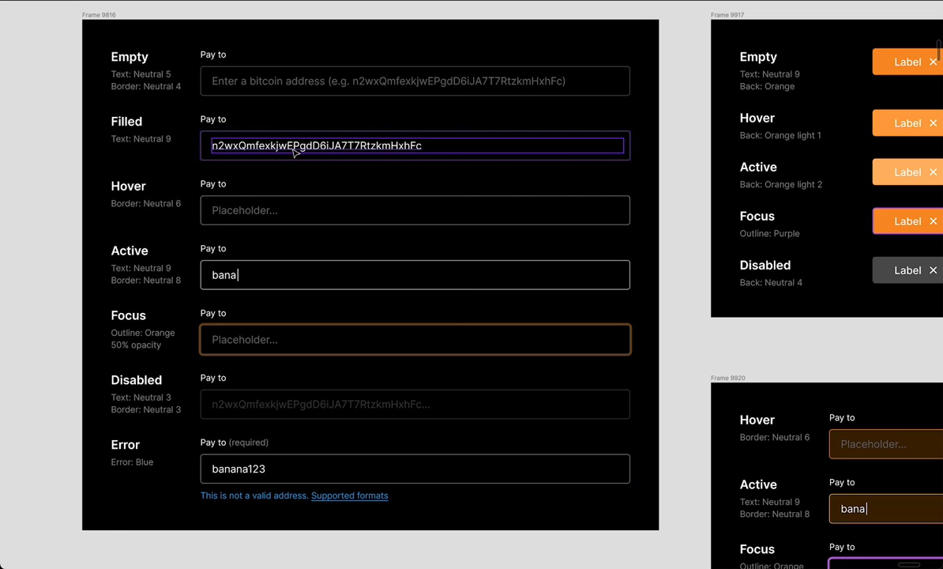
mouse_move(54, 266)
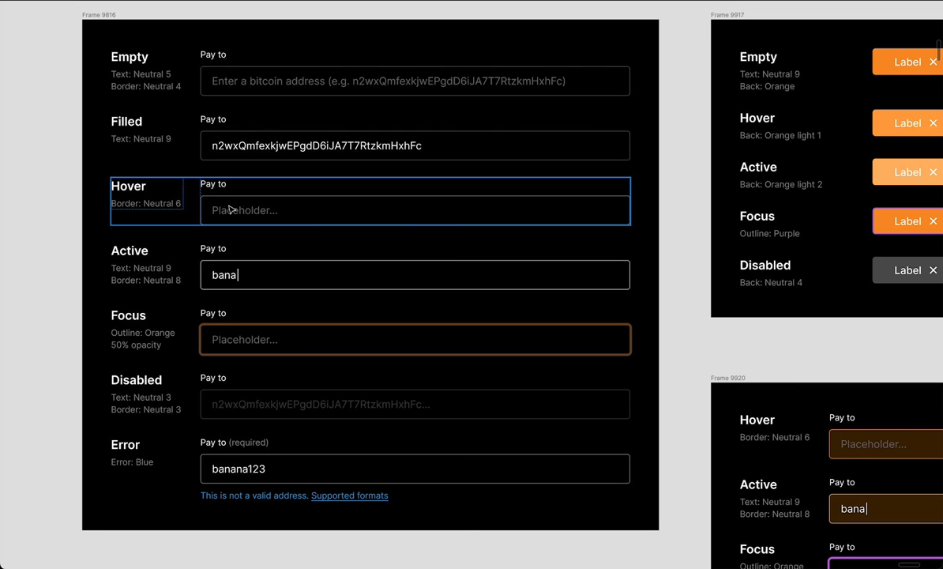
mouse_move(265, 202)
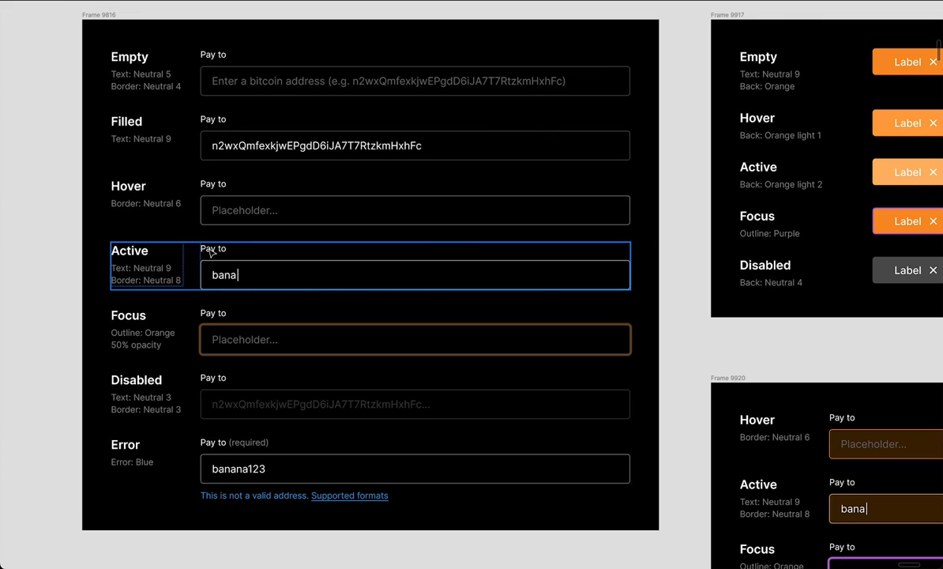
mouse_move(253, 277)
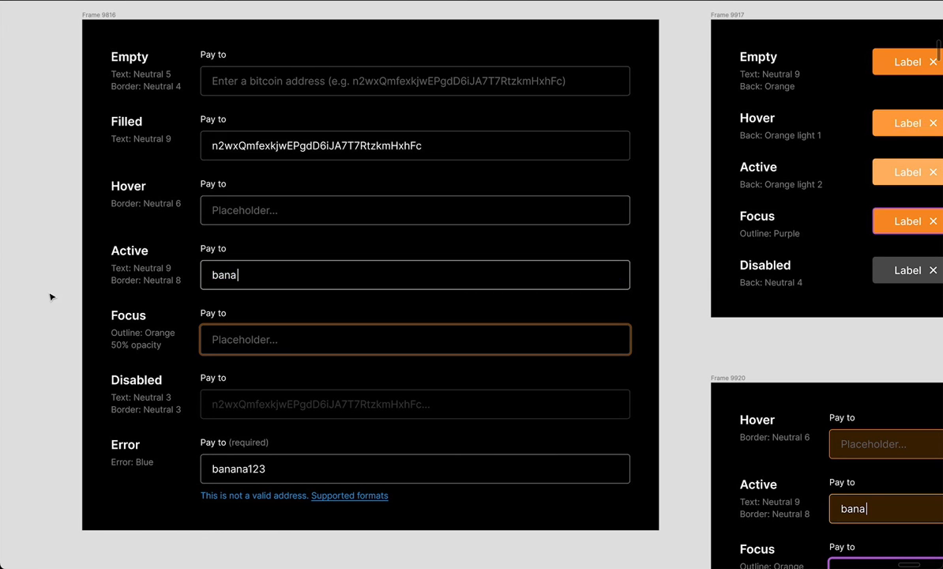
mouse_move(126, 207)
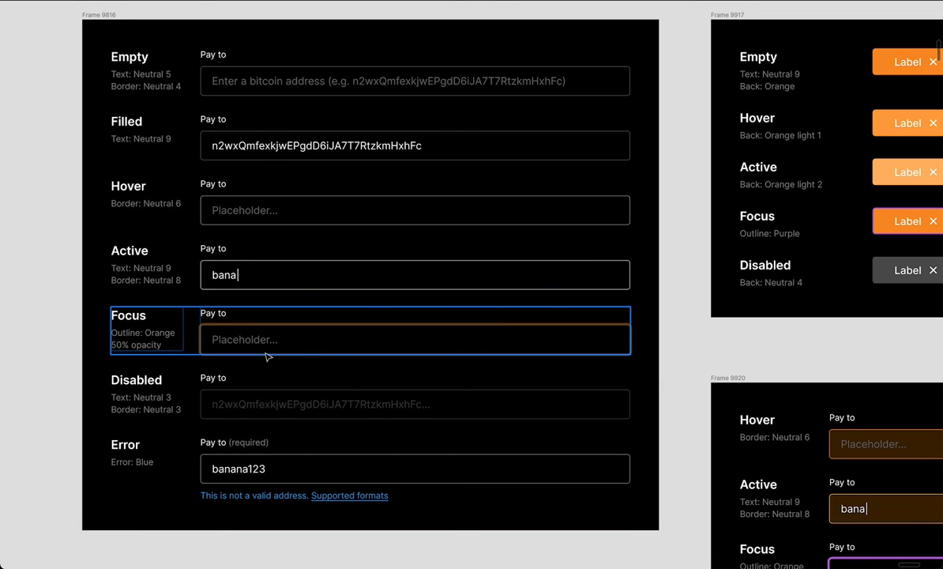
mouse_move(228, 332)
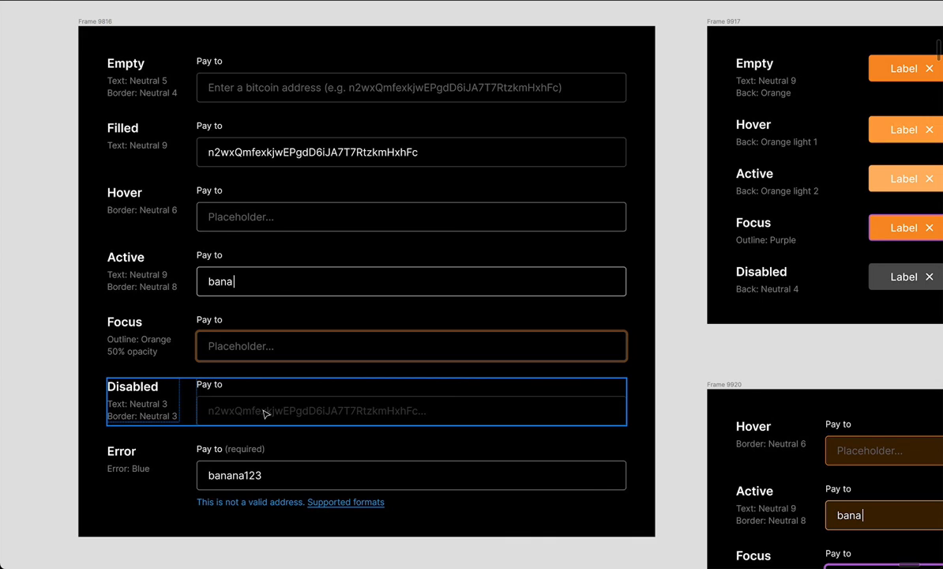
mouse_move(370, 415)
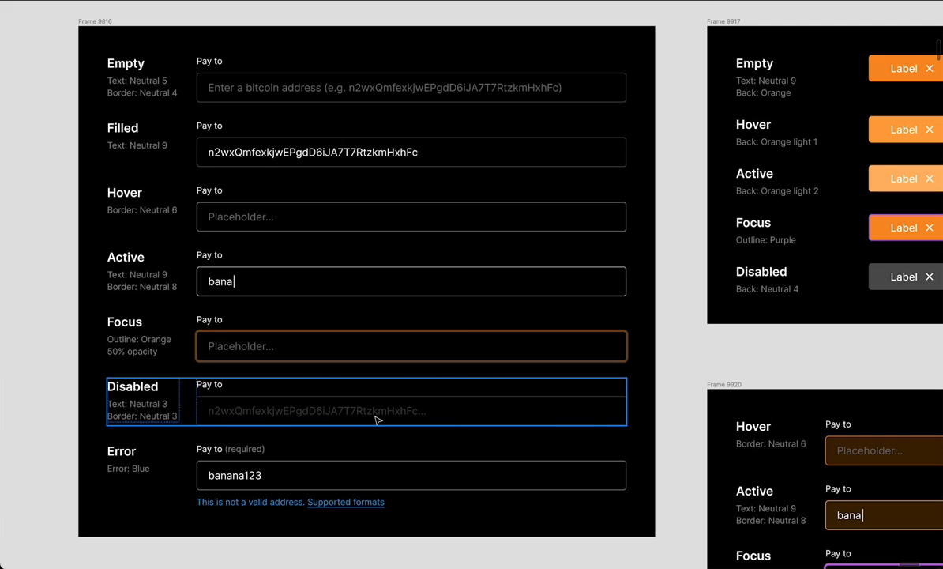
mouse_move(335, 417)
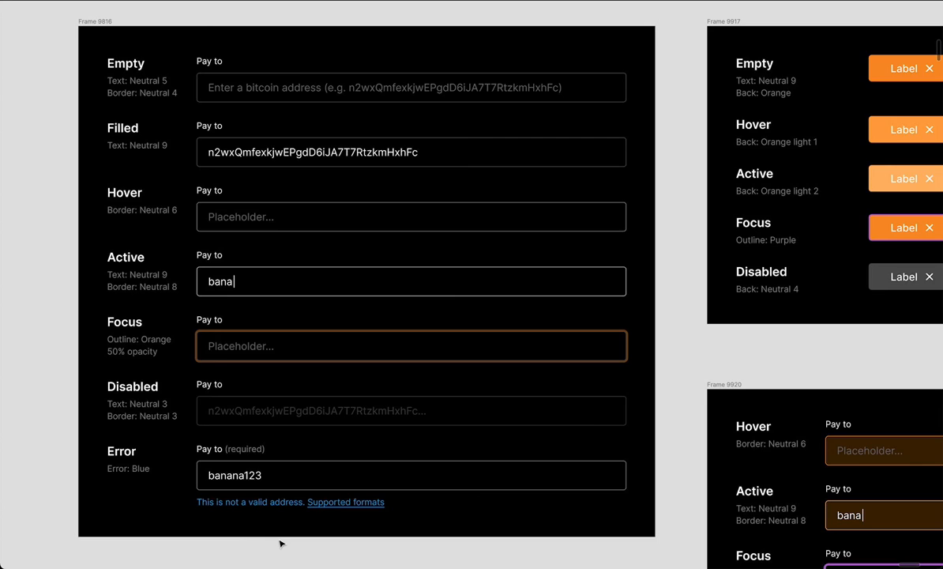
scroll(down, 3)
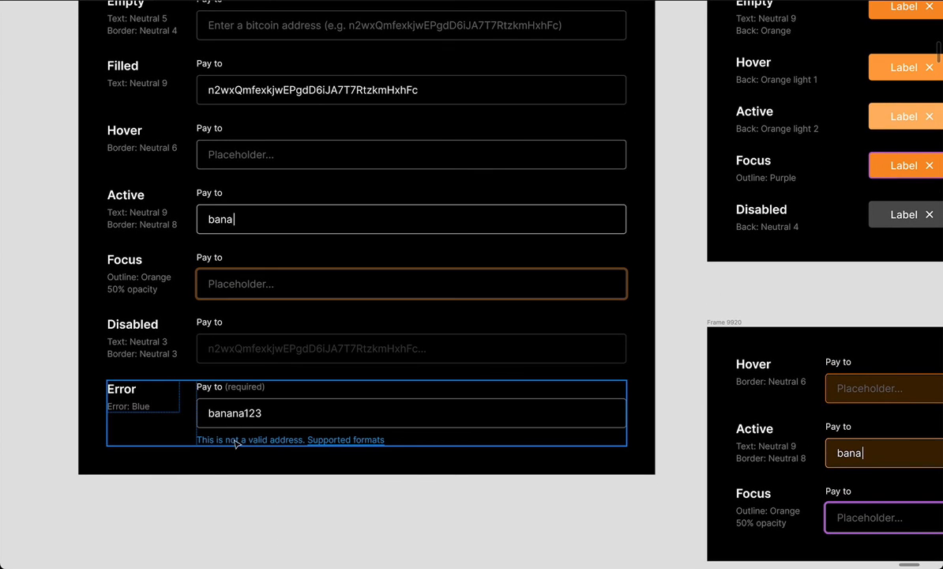
mouse_move(254, 449)
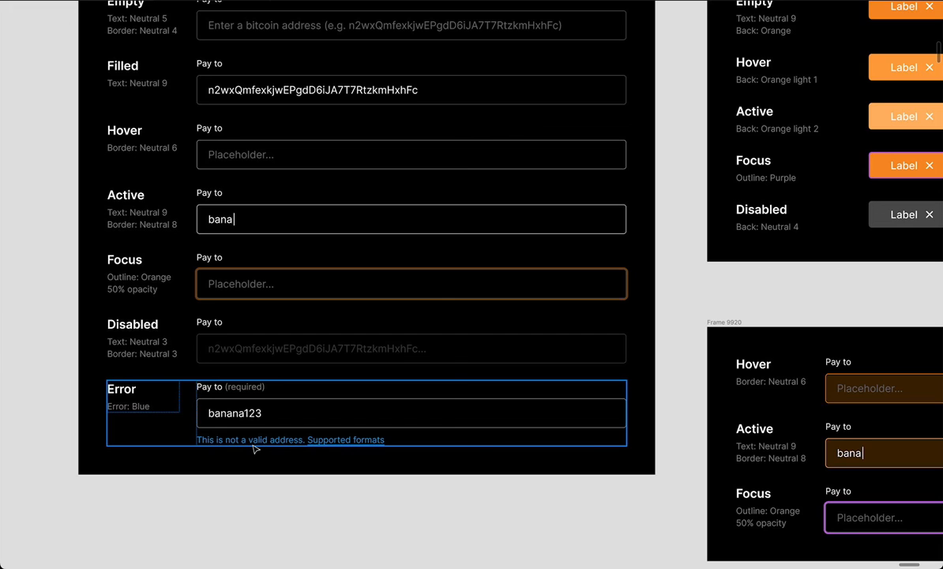
mouse_move(323, 449)
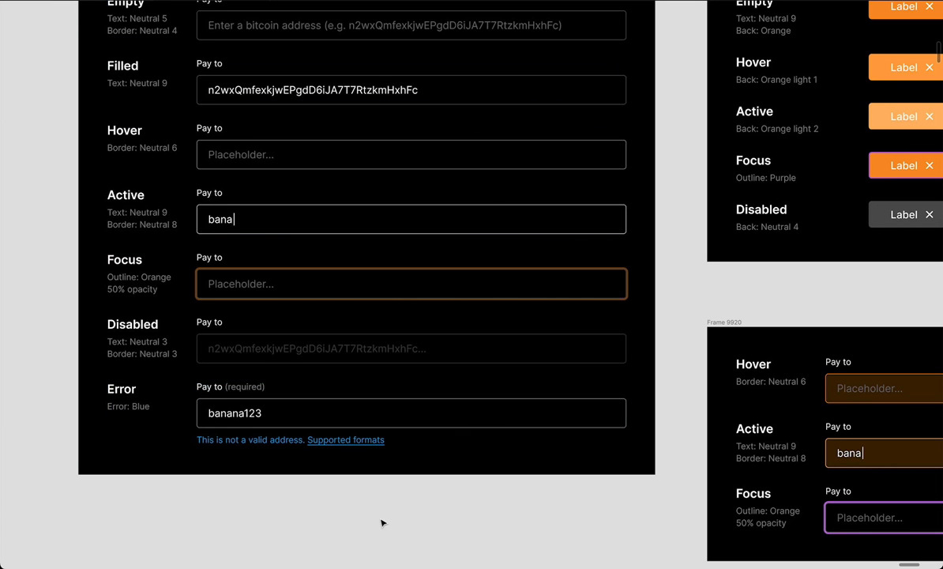
mouse_move(352, 512)
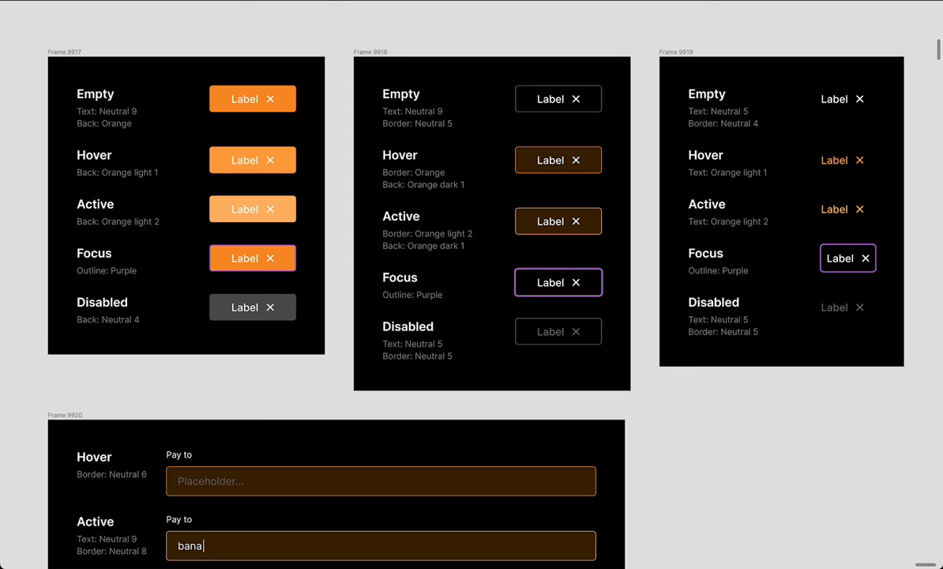
mouse_move(345, 30)
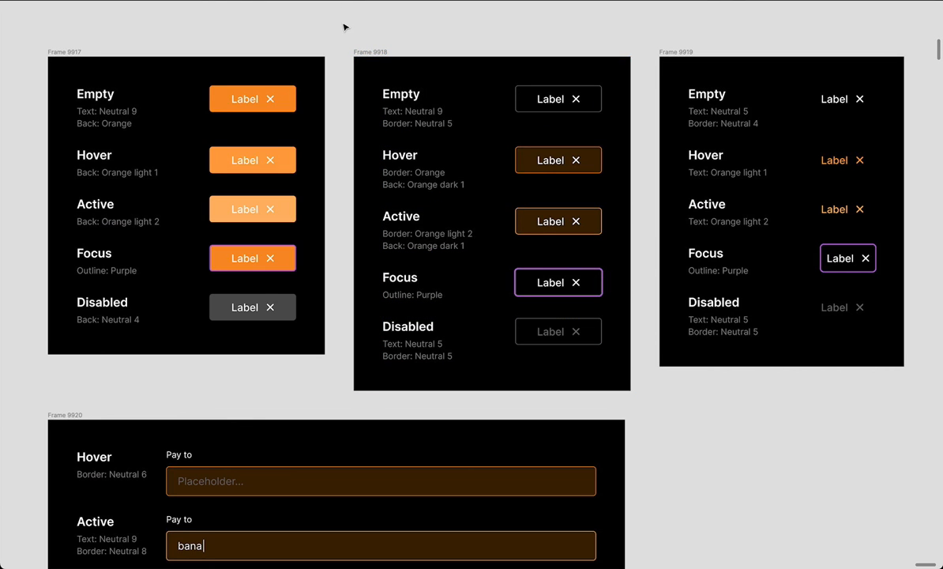
- Pan across button frames 9817–9819 and down to input Frame 9820 and swatch Frame 9824
click(559, 98)
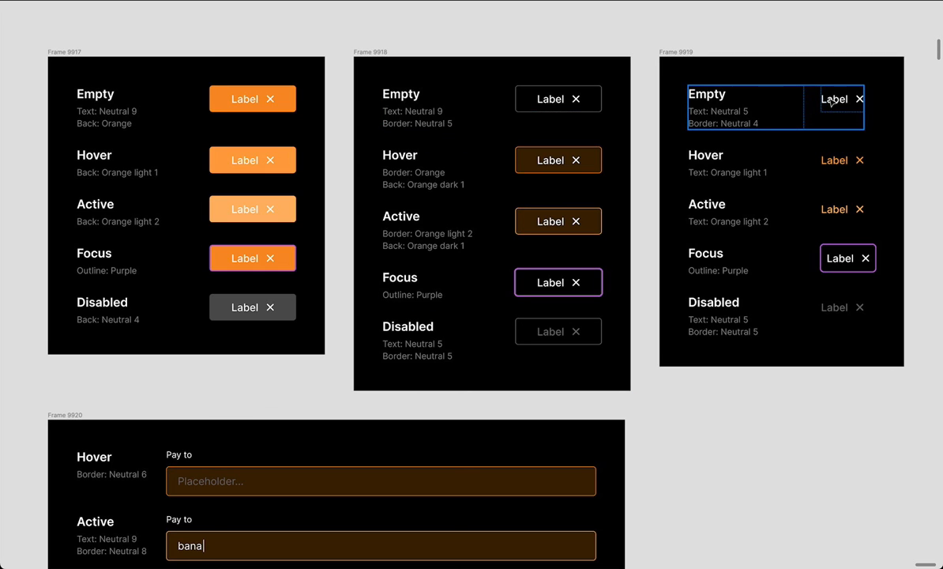
mouse_move(852, 104)
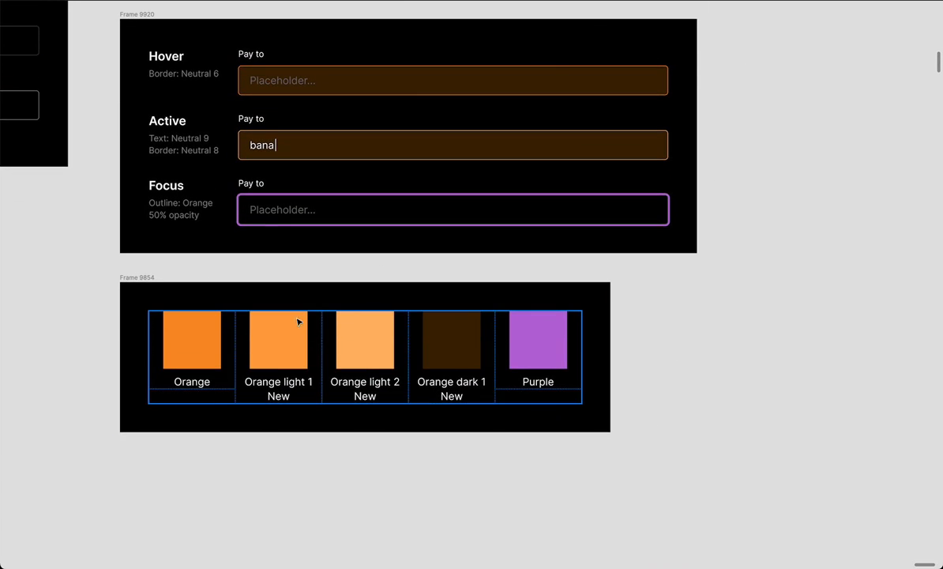
- Pan back up to the three button-state frames 9817, 9818 and 9819
click(278, 340)
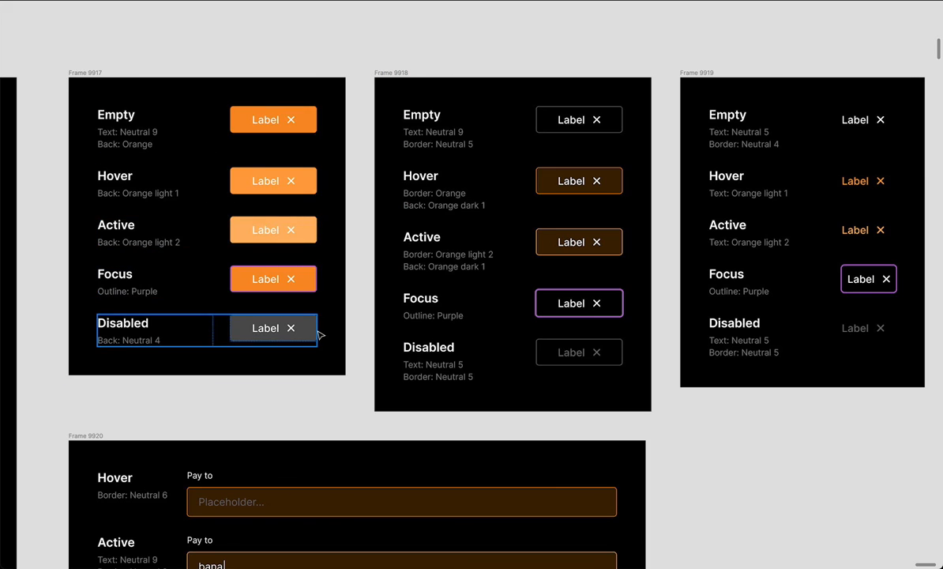
mouse_move(306, 331)
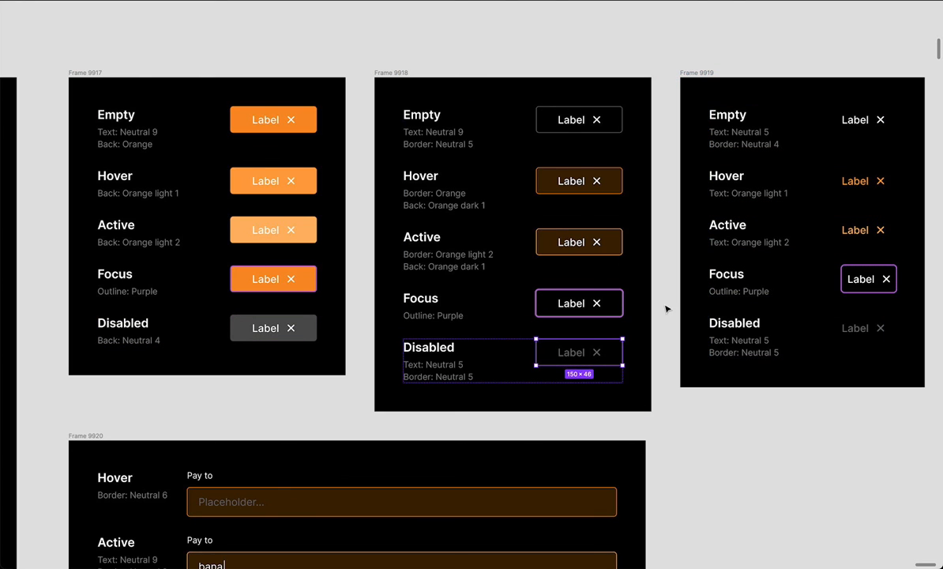
- Select the Disabled button in Frame 9818 and pan down to input Frame 9820
click(579, 351)
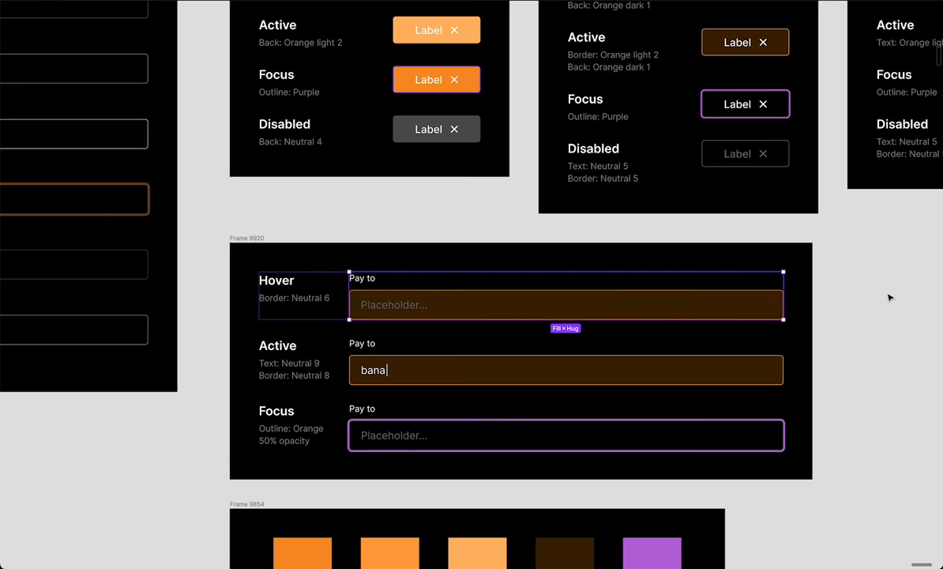
mouse_move(512, 306)
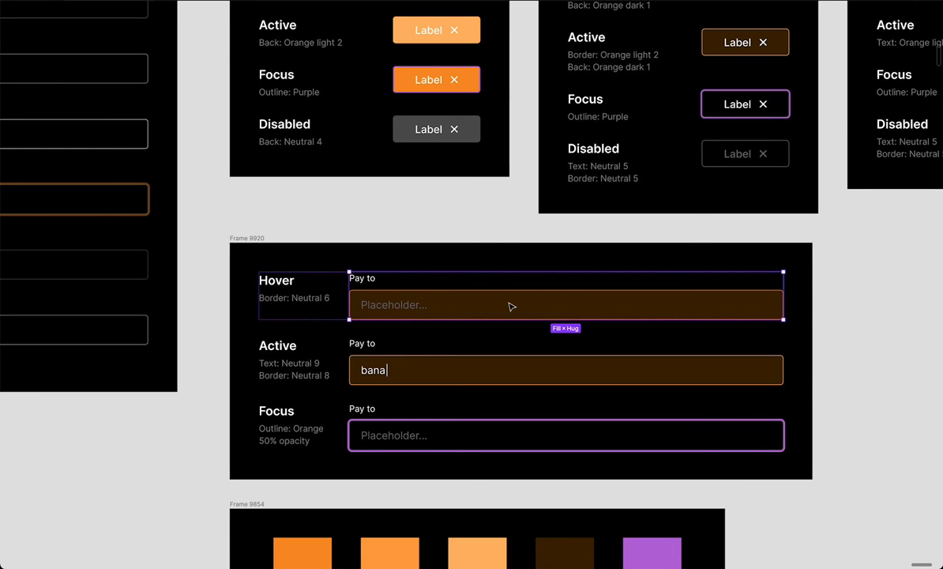
mouse_move(935, 328)
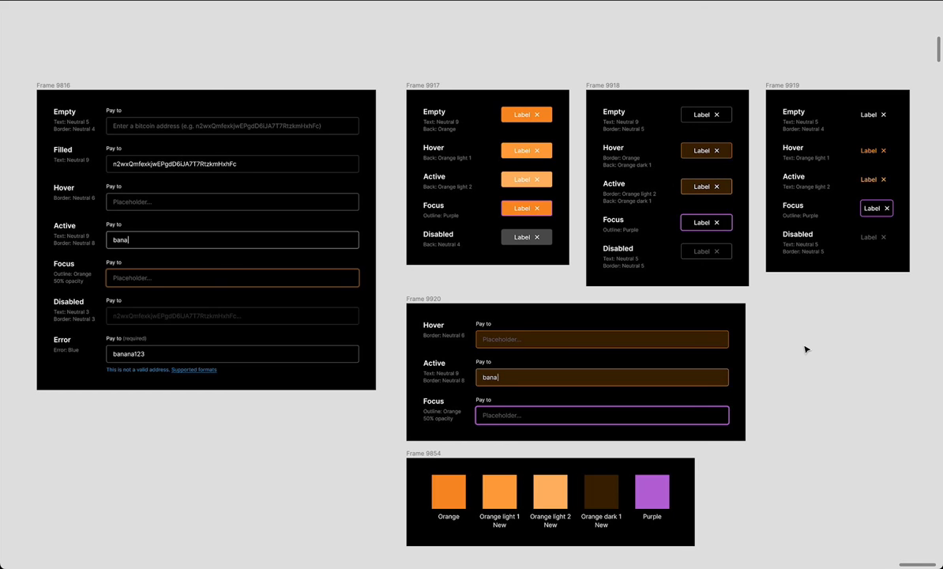
mouse_move(774, 338)
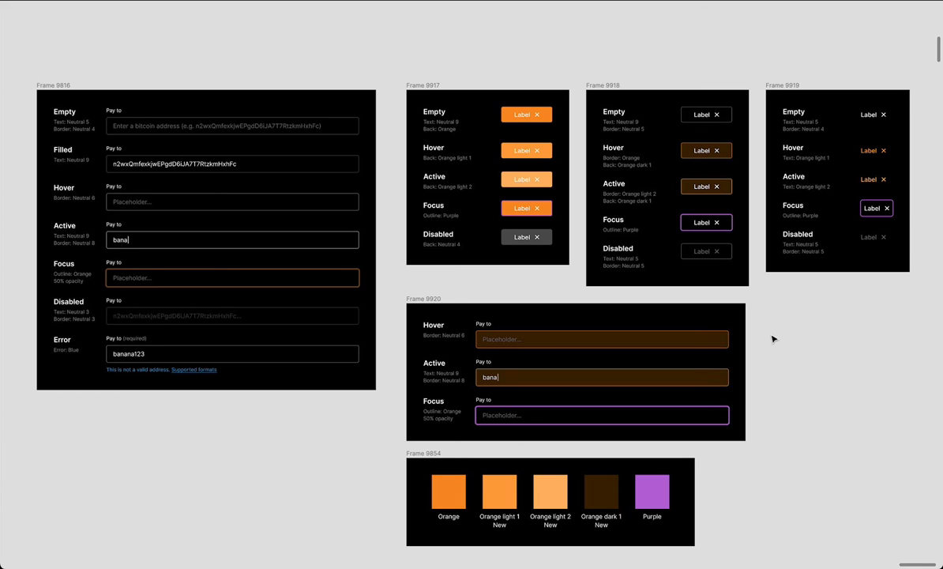
mouse_move(806, 331)
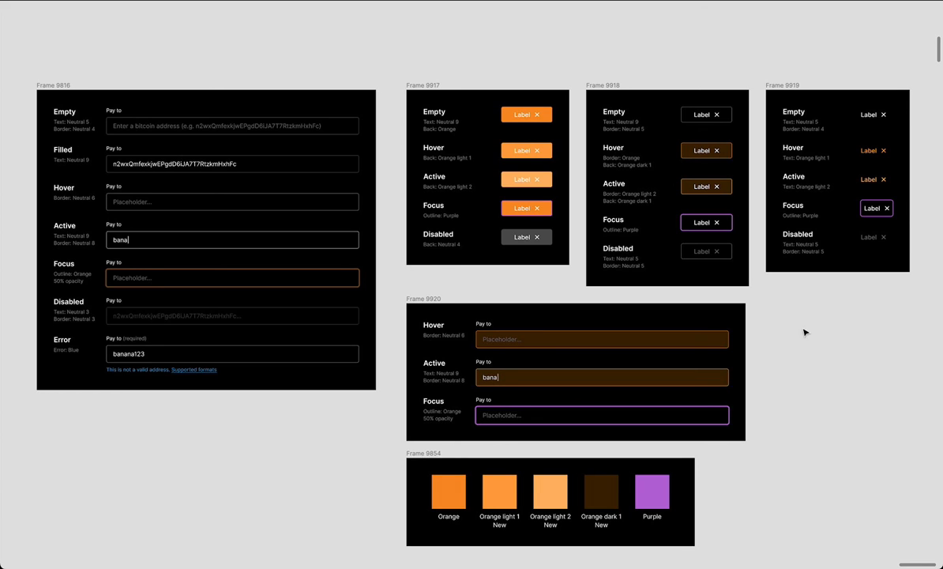
mouse_move(783, 341)
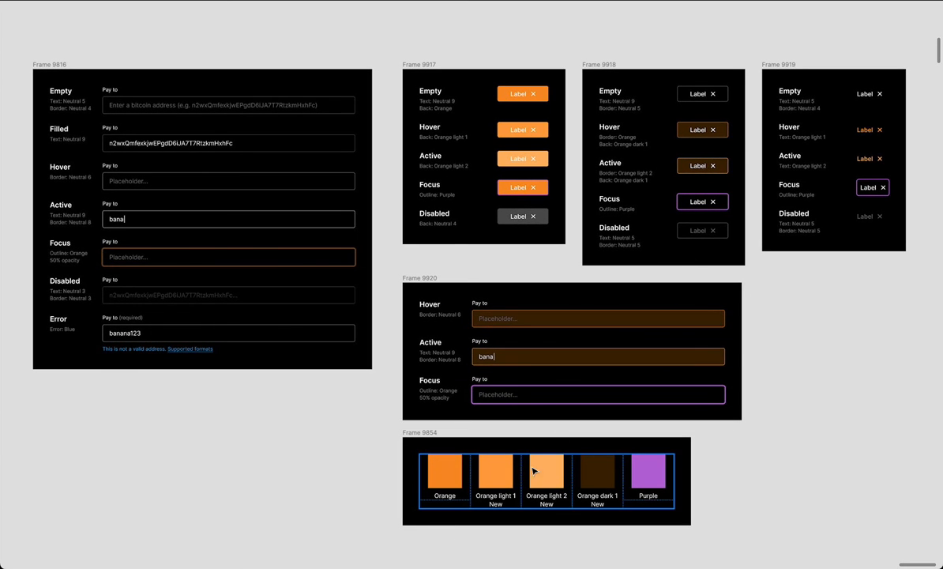
mouse_move(594, 474)
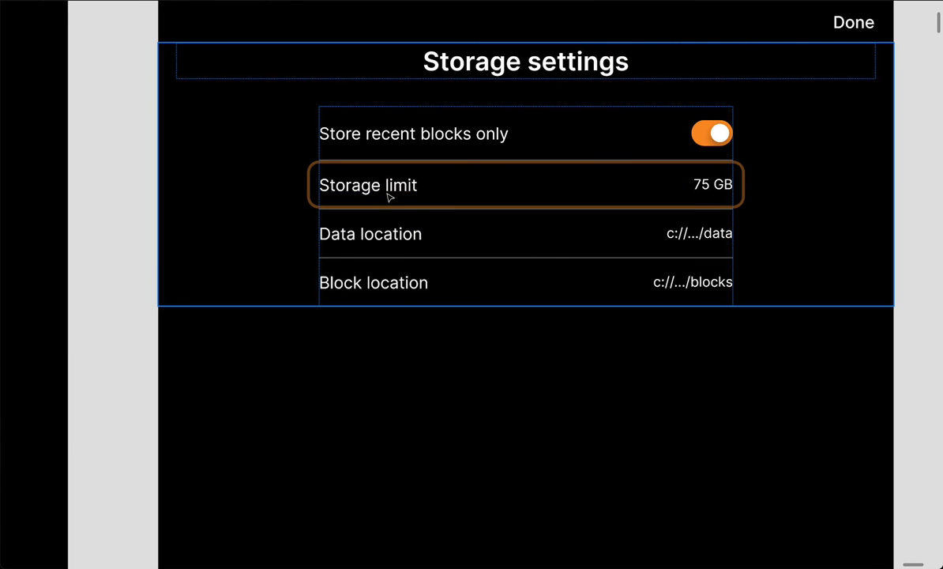
mouse_move(648, 180)
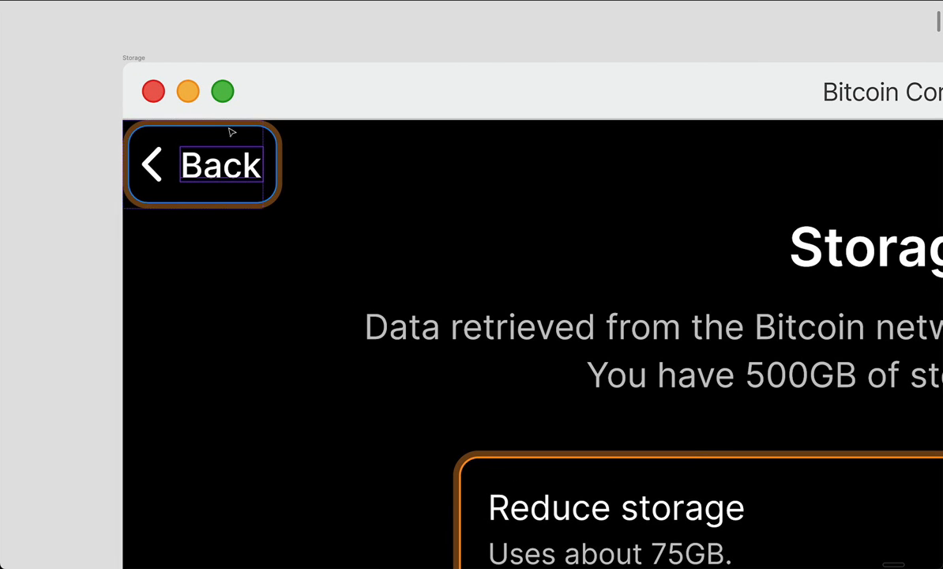
mouse_move(232, 133)
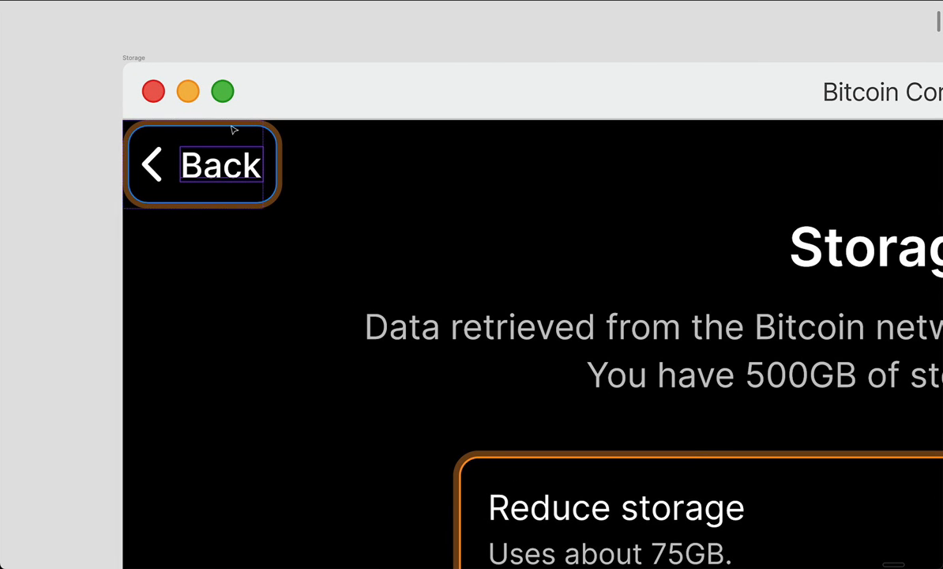